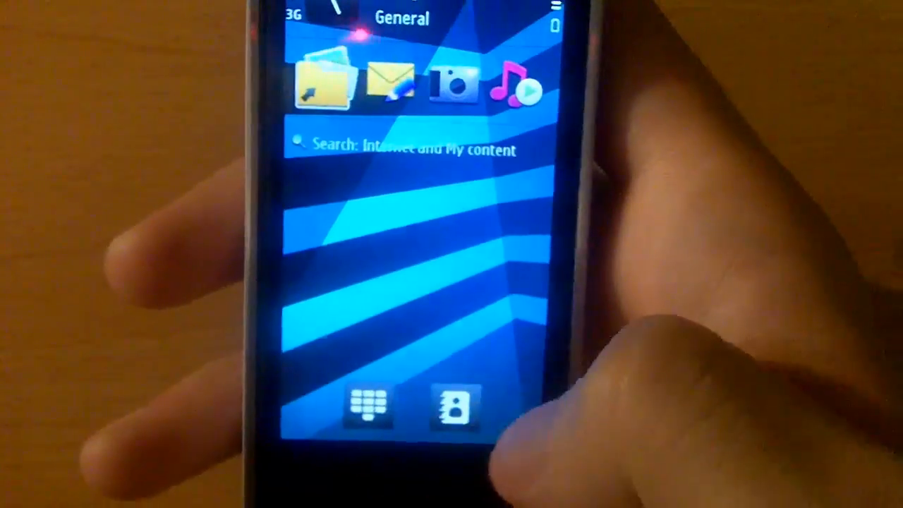
Open the main menu showing Internet, Messaging, Gallery, Store, Music and Settings.
click(360, 407)
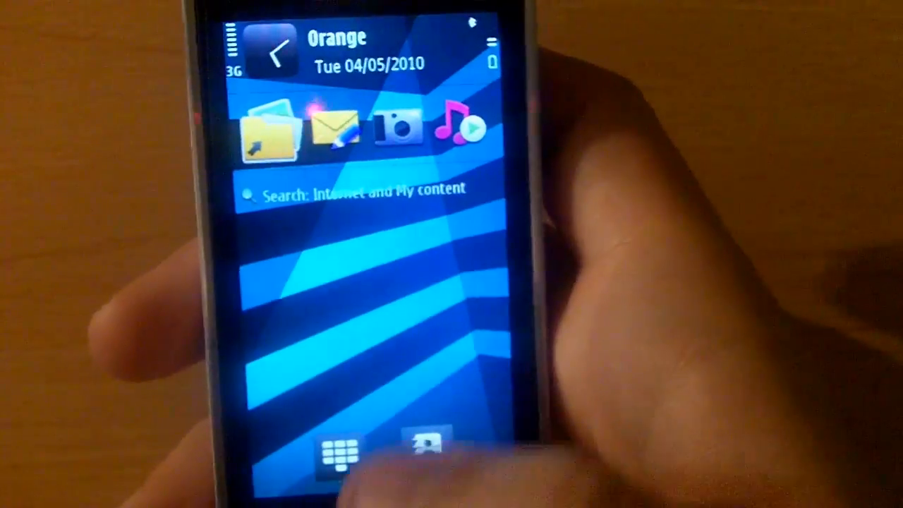
click(342, 456)
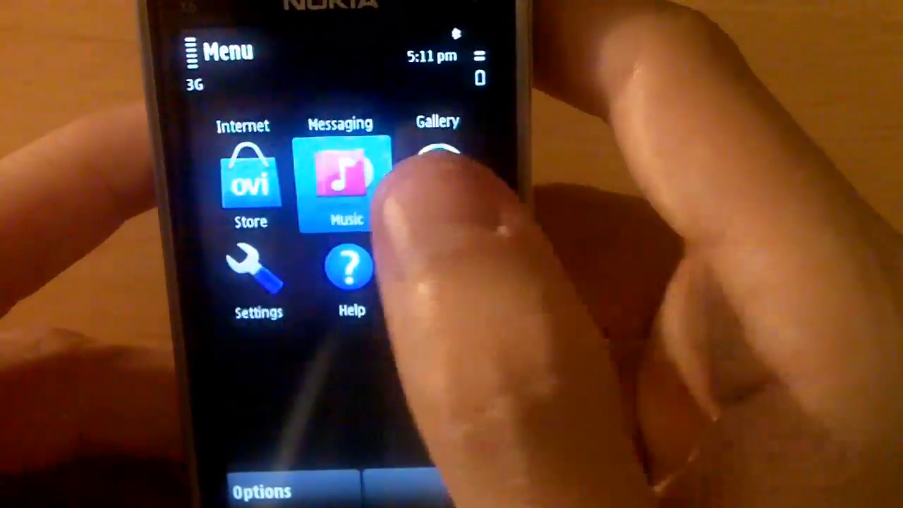
Scroll the Menu grid up and down to locate the Applications folder.
scroll(up, 3)
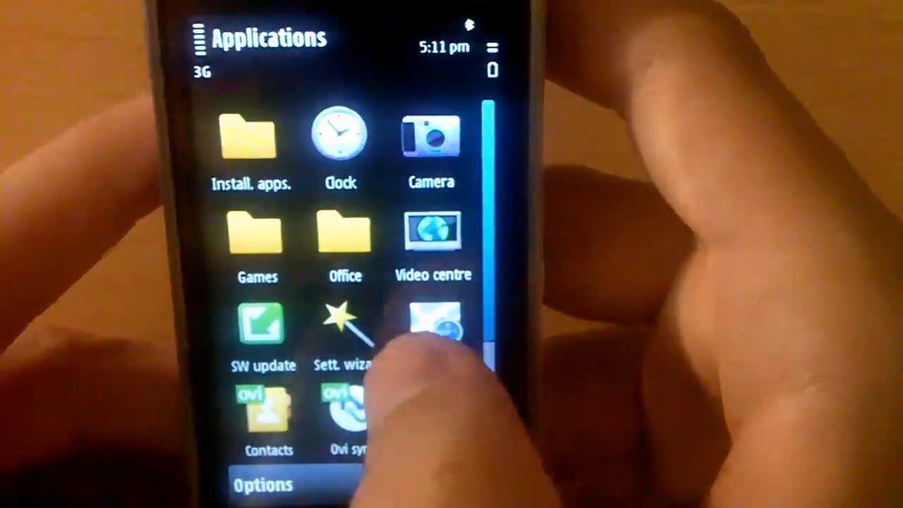
scroll(down, 3)
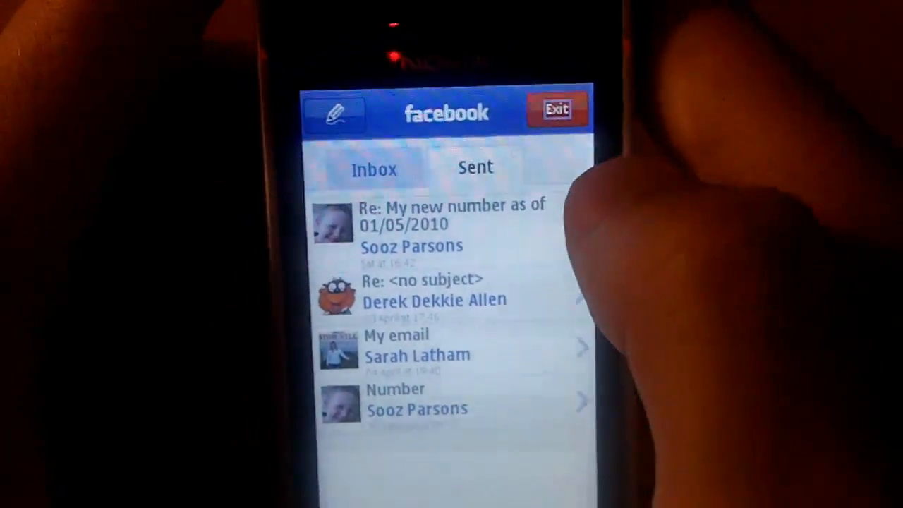
click(557, 109)
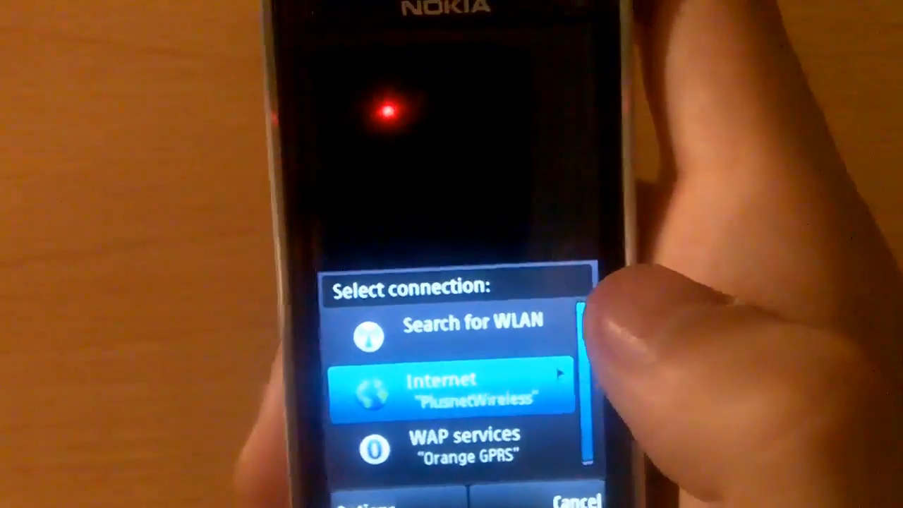
click(452, 388)
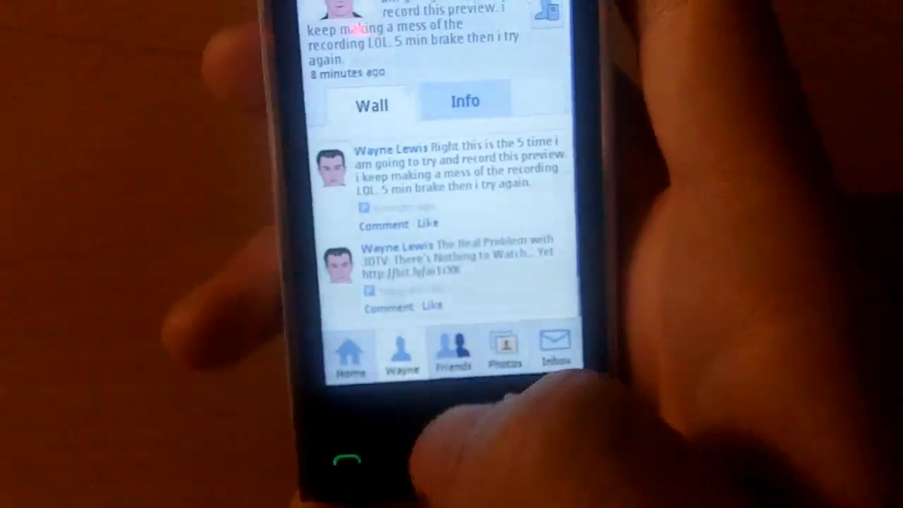
Show Wayne's photo albums and open Profile Pictures with its two thumbnails.
click(454, 357)
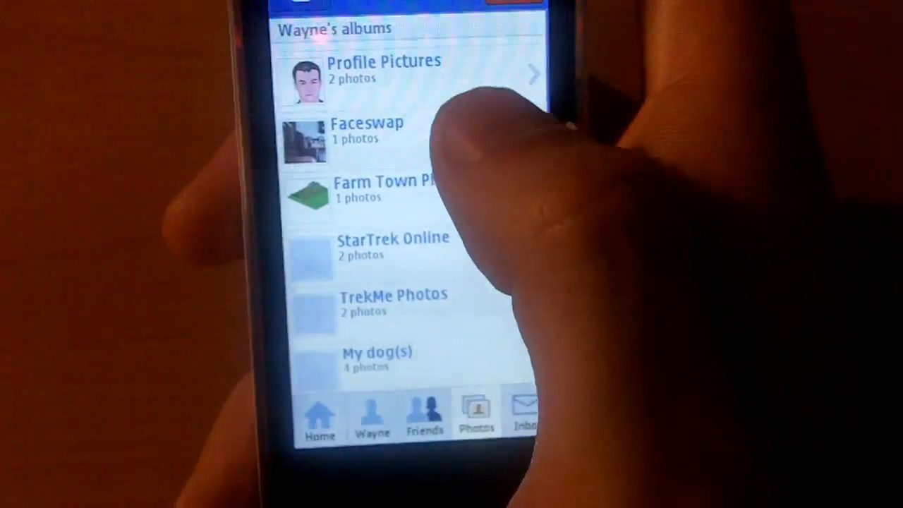
click(383, 70)
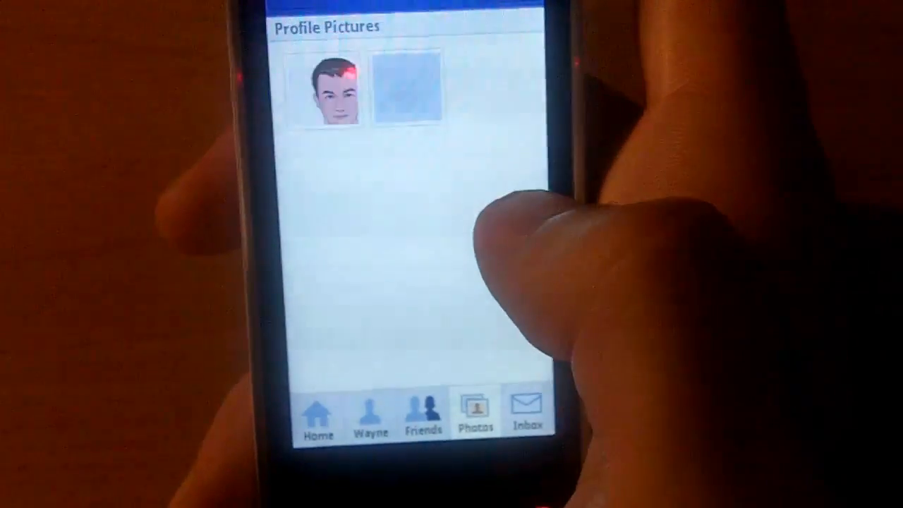